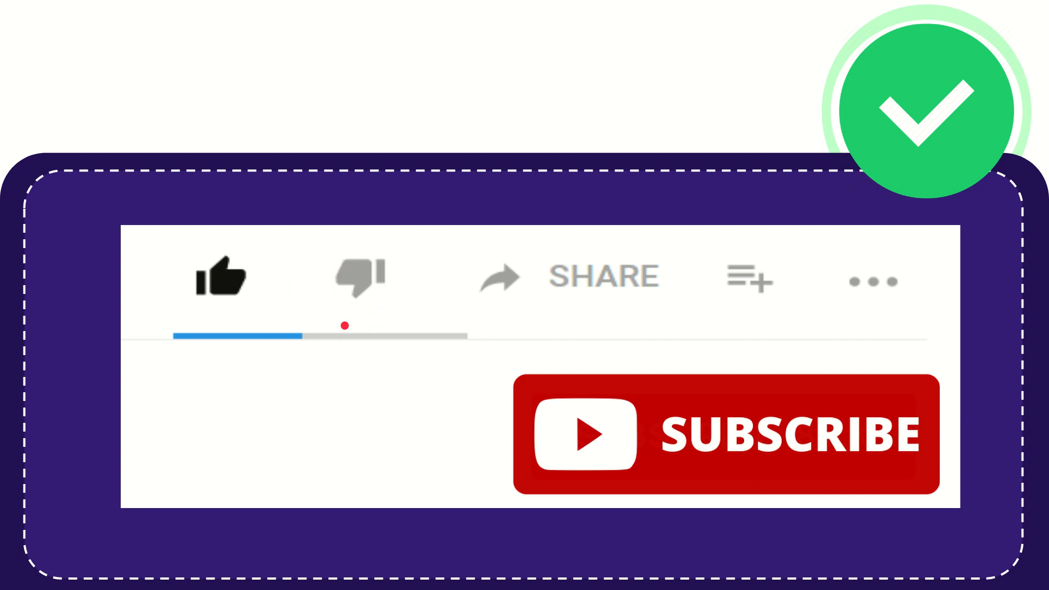
pyautogui.click(358, 276)
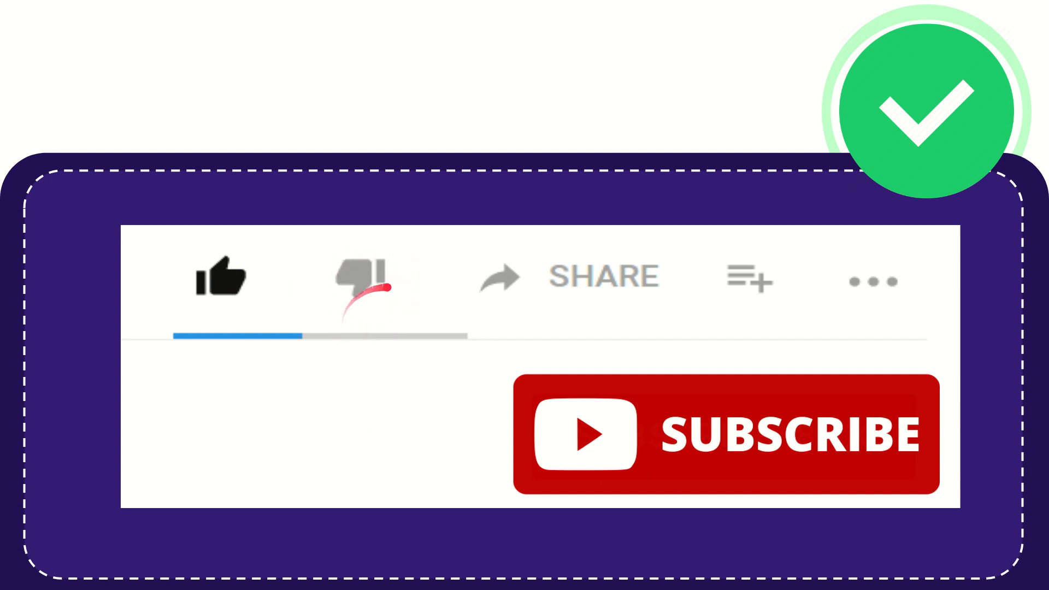
pyautogui.click(358, 278)
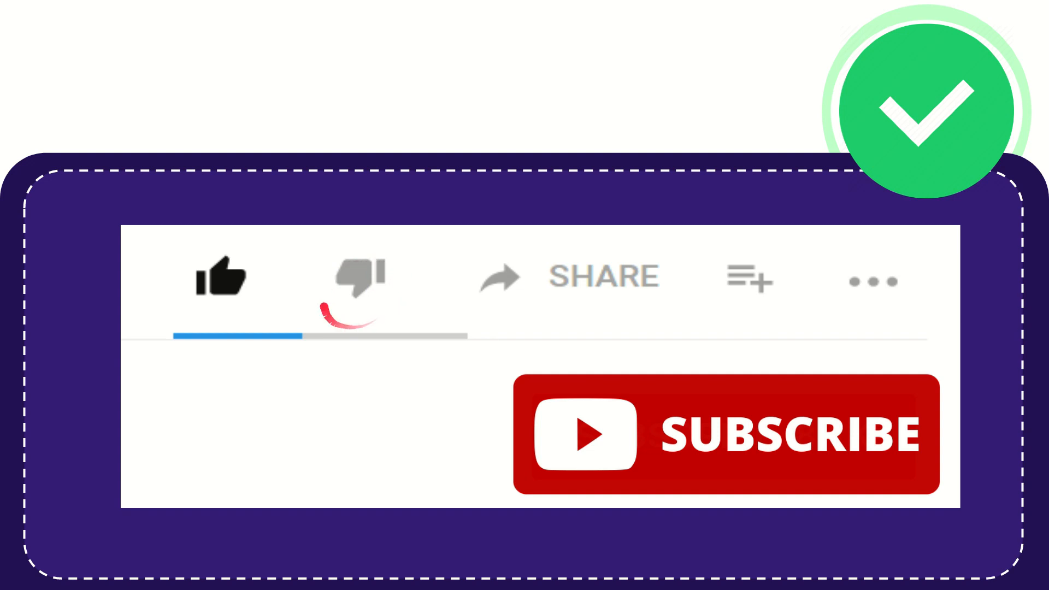
pyautogui.click(357, 278)
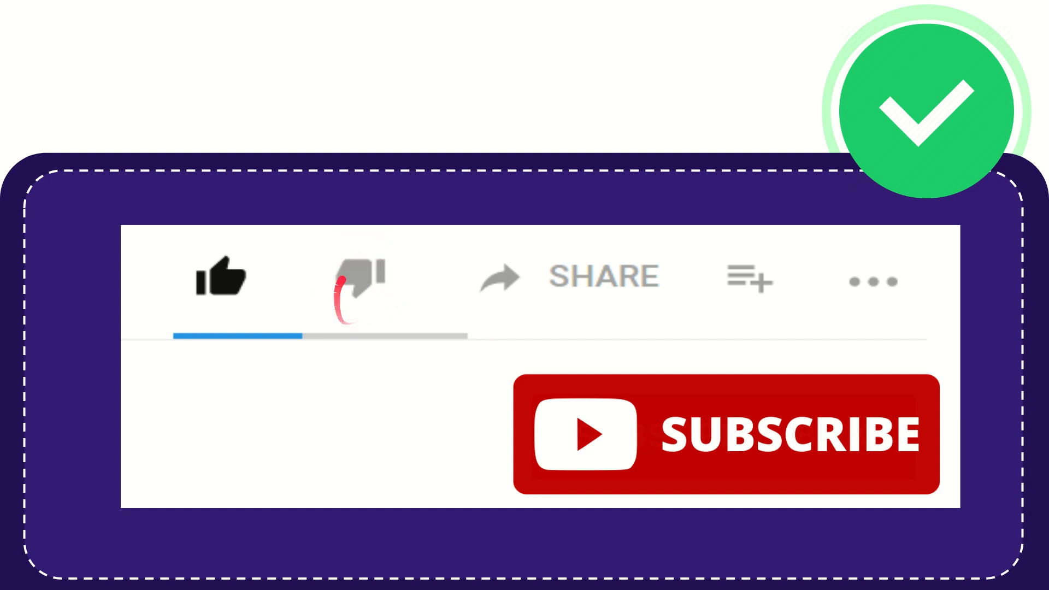